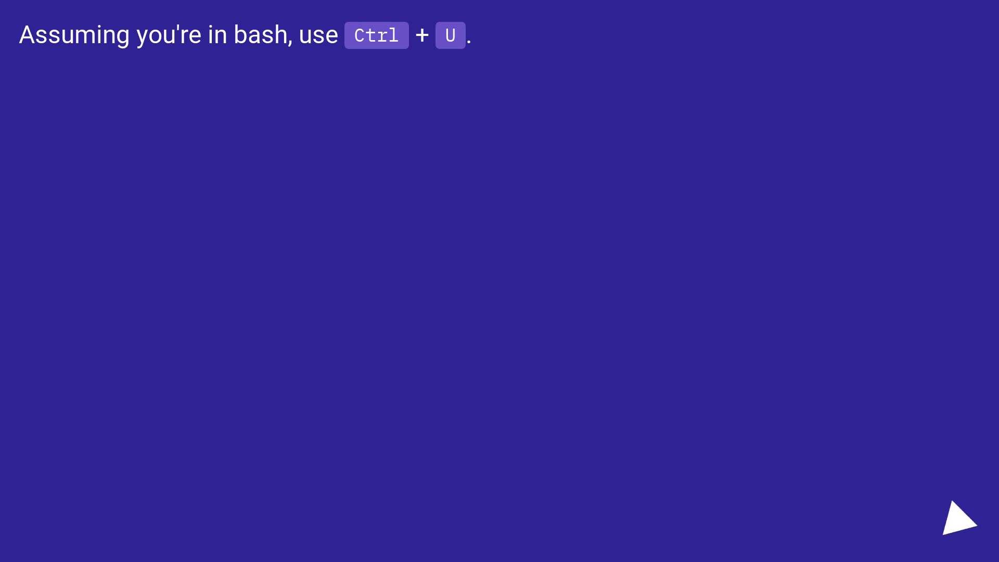
{"action": "left_click", "coordinate": [959, 517]}
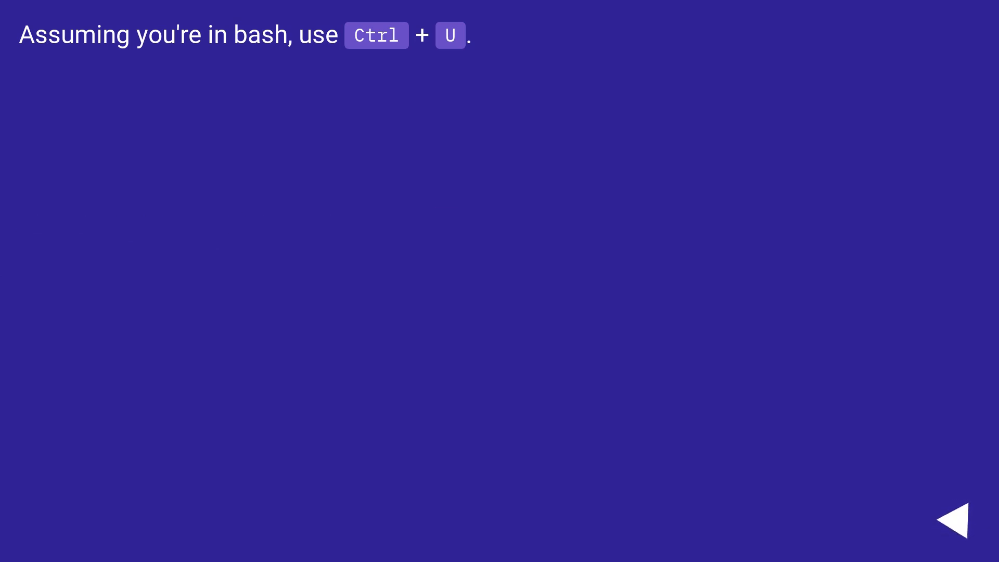
{"action": "left_click", "coordinate": [962, 519]}
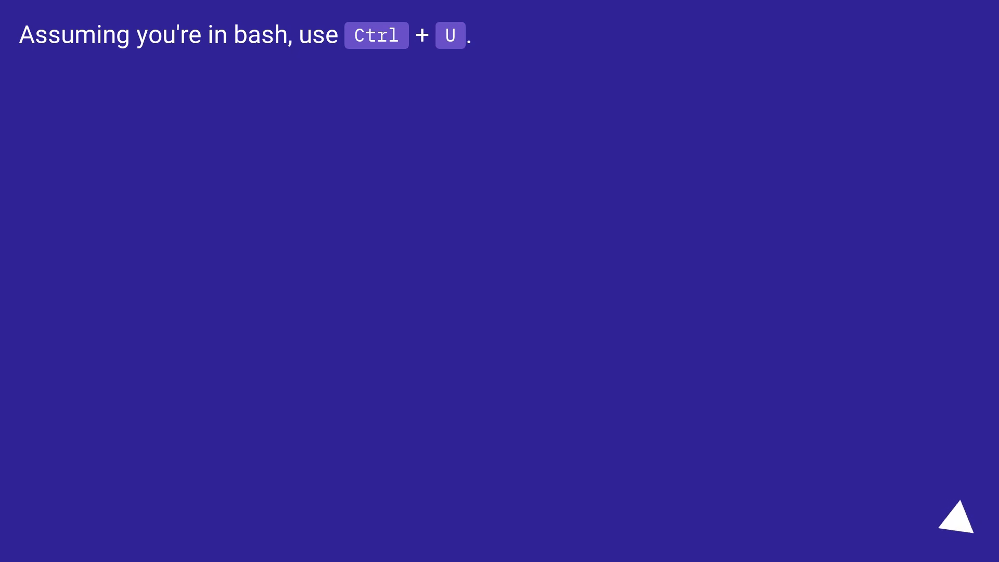
{"action": "scroll", "scroll_direction": "down", "scroll_amount": 3}
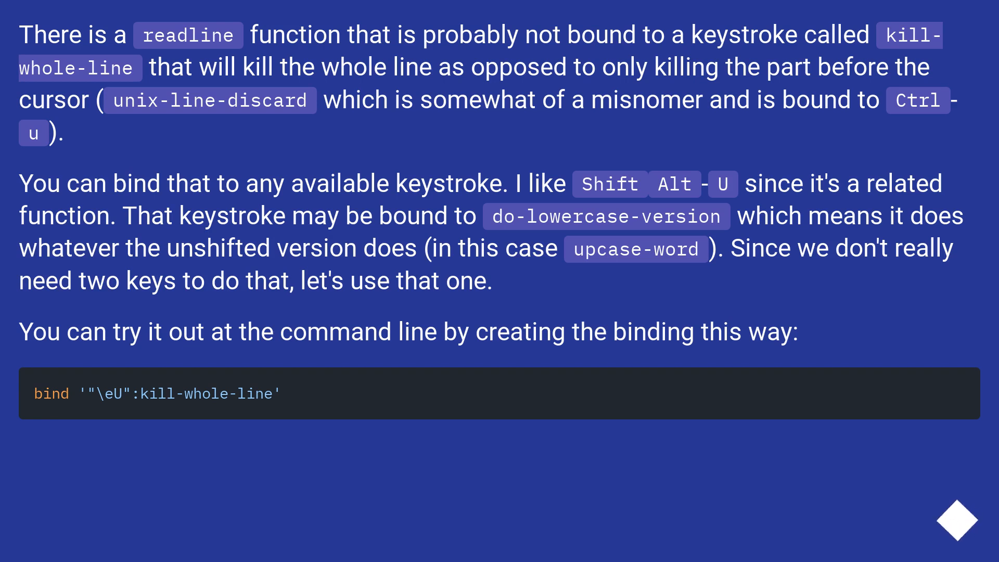
{"action": "left_click", "coordinate": [957, 520]}
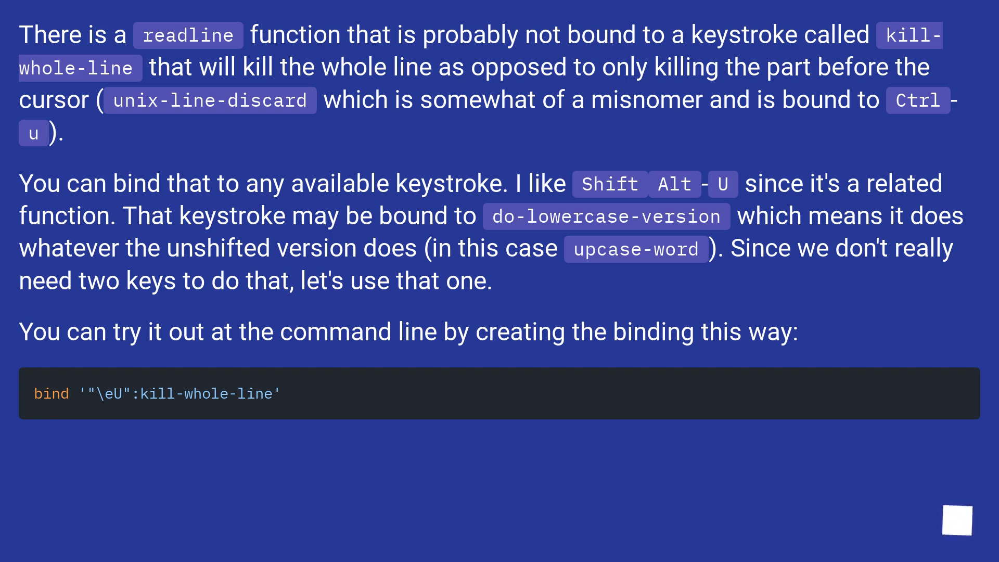
{"action": "scroll", "scroll_direction": "right", "scroll_amount": 3}
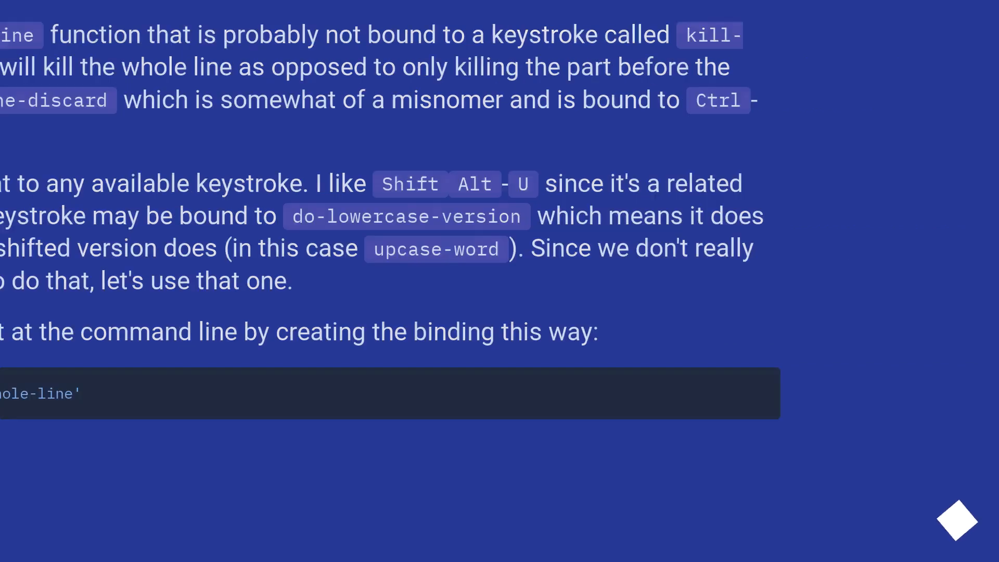
{"action": "scroll", "scroll_direction": "down", "scroll_amount": 3}
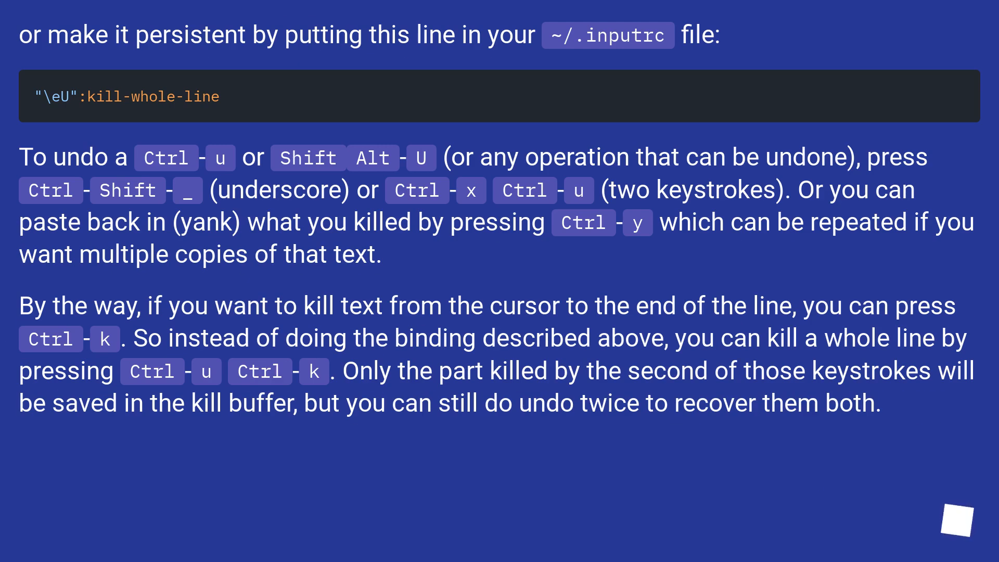